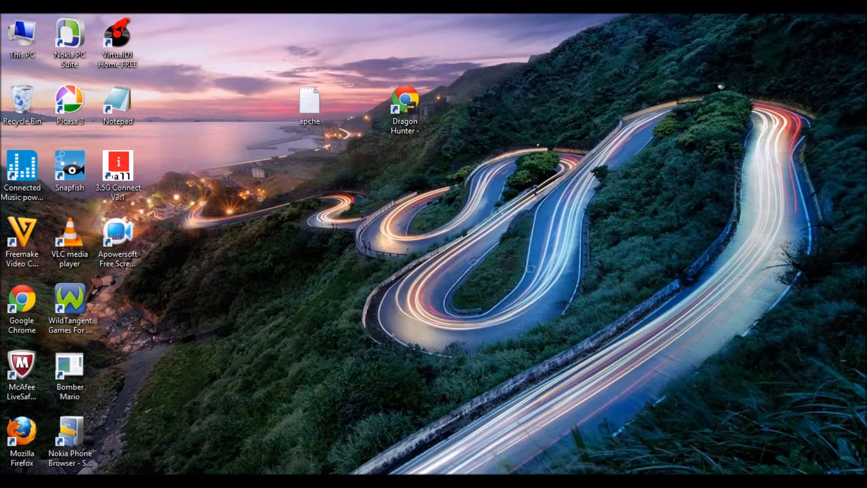
Open the apche notes file from the desktop in Notepad.
double_click(310, 102)
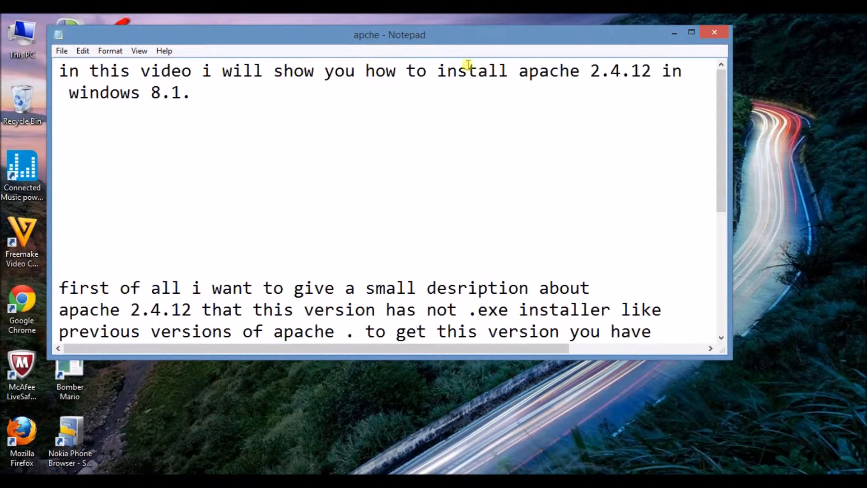
mouse_move(699, 76)
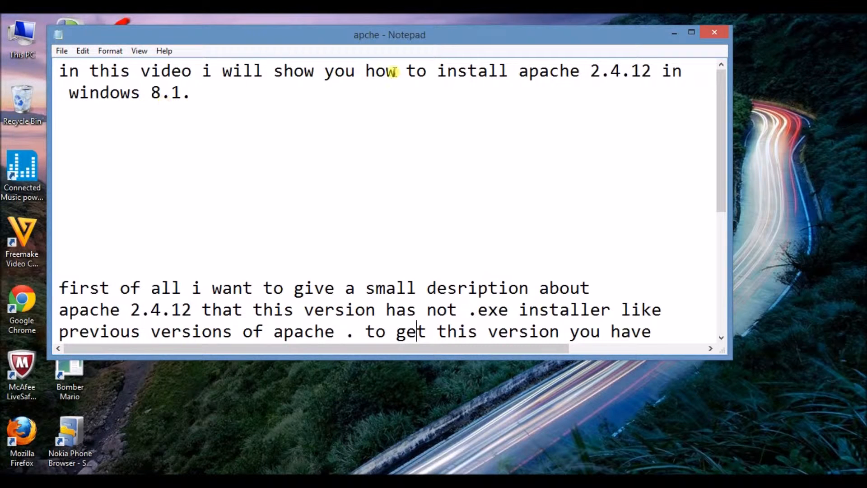
mouse_move(279, 126)
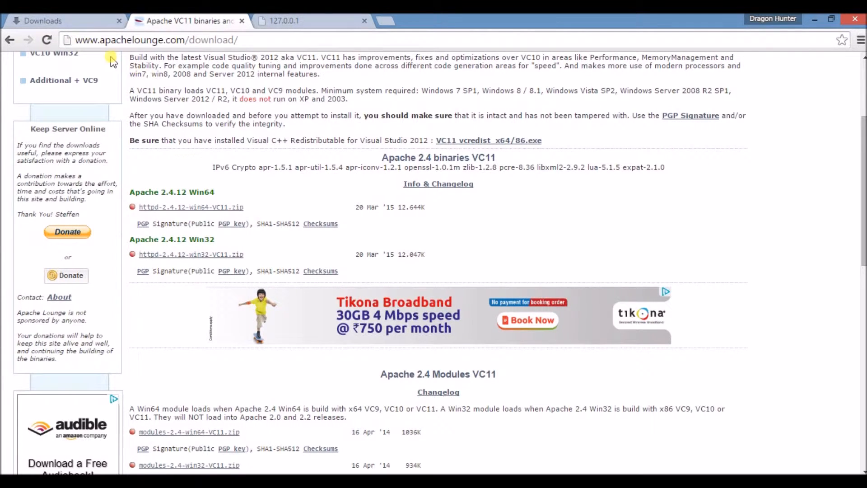
mouse_move(141, 49)
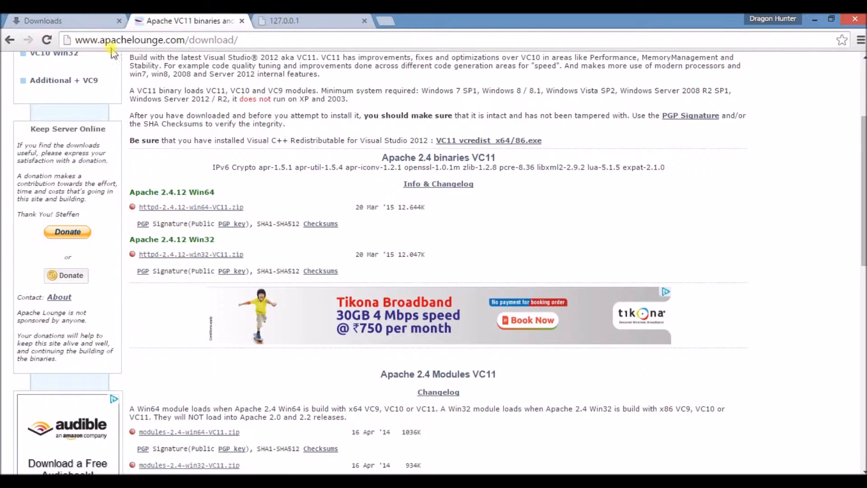
mouse_move(182, 55)
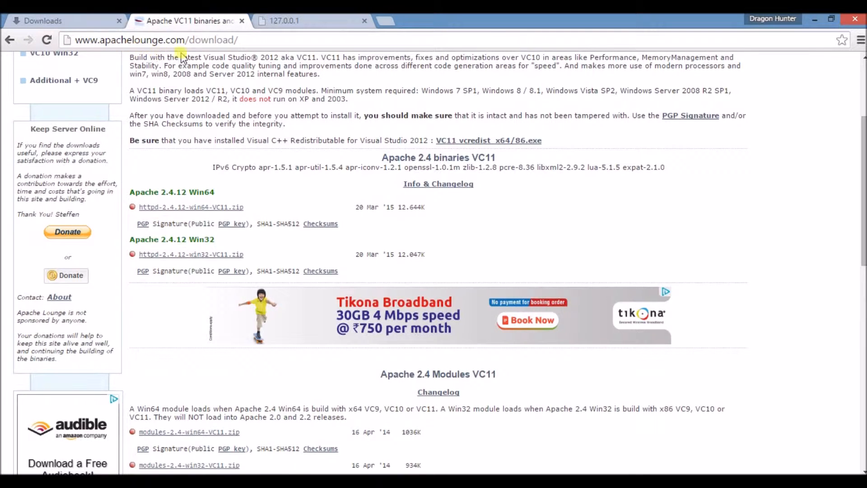
mouse_move(422, 79)
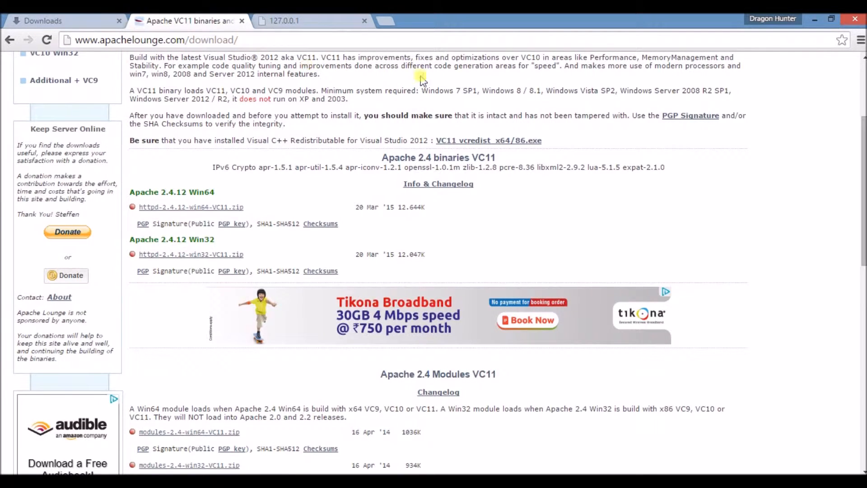
Start the httpd-2.4.12-win64-VC11.zip download under Apache 2.4 binaries VC11.
scroll("down", 3)
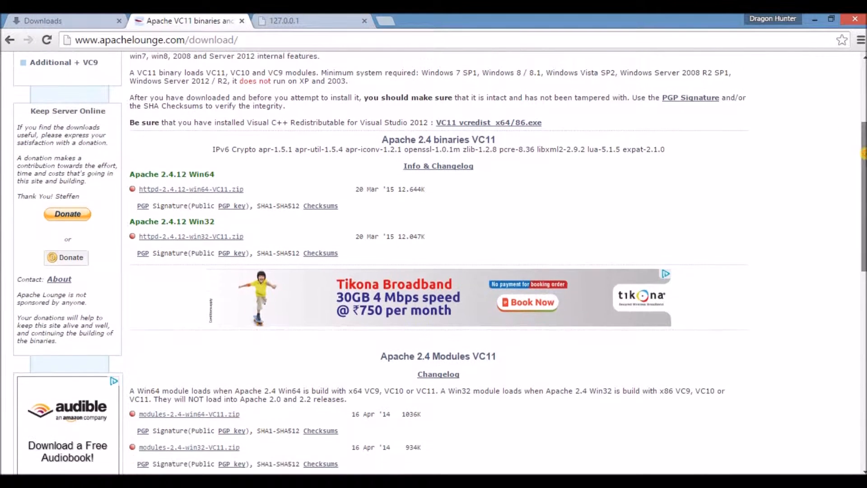
scroll("down", 3)
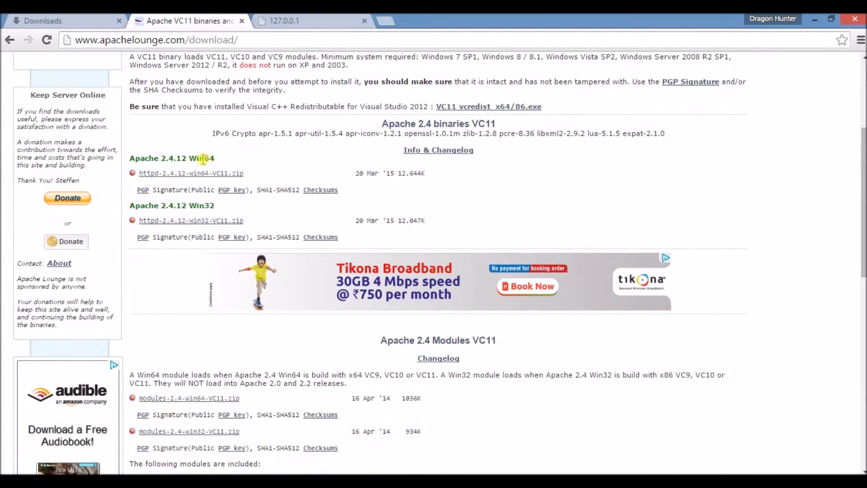
double_click(209, 158)
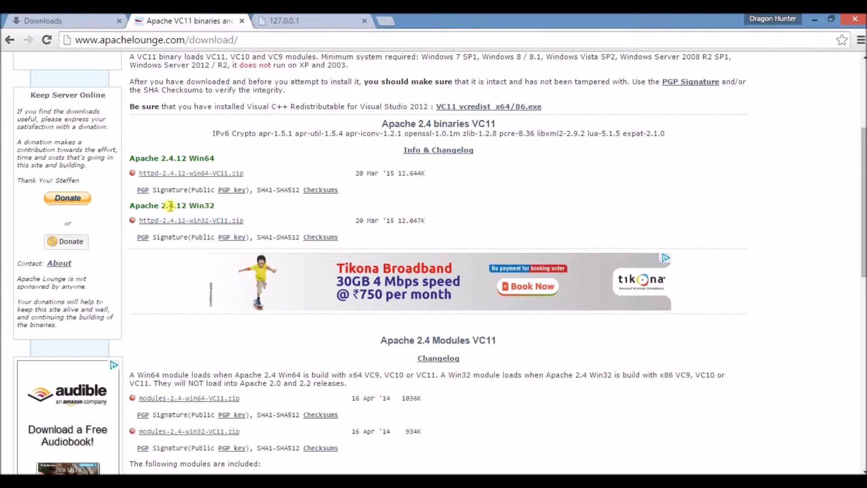
mouse_move(235, 154)
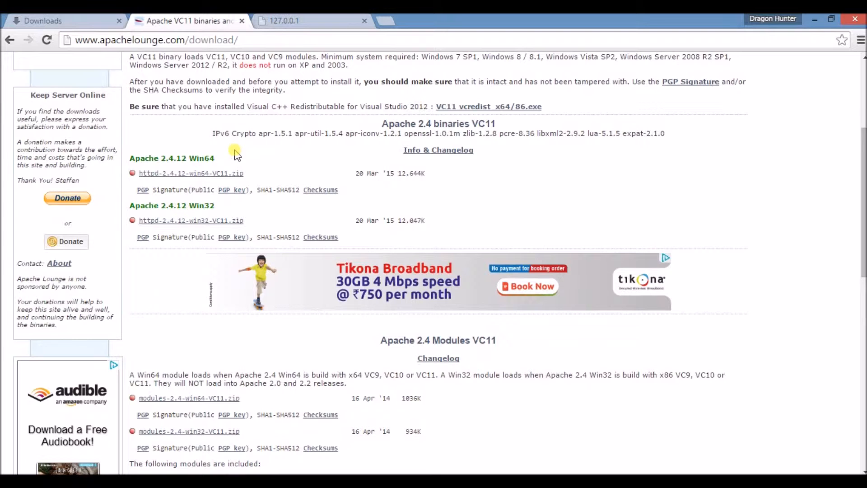
mouse_move(216, 174)
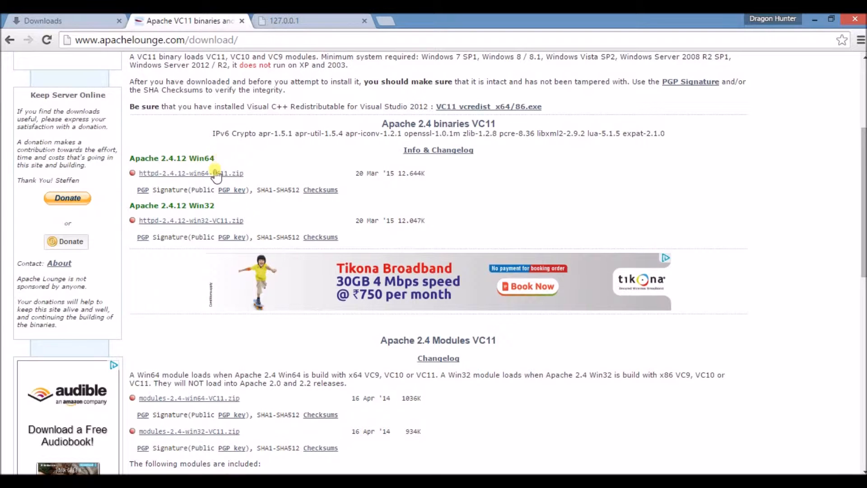
left_click(191, 174)
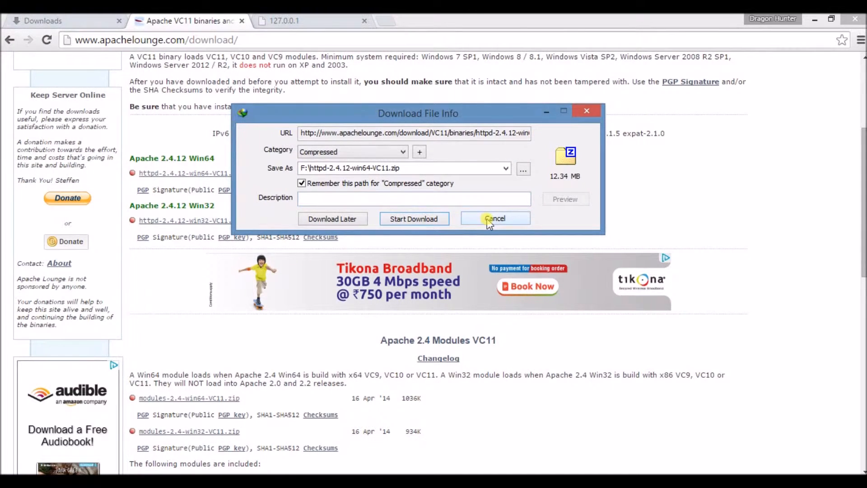
Cancel the download and open the saved httpd-2.4.12-win64-VC11.zip from drive F in 7-Zip.
left_click(495, 218)
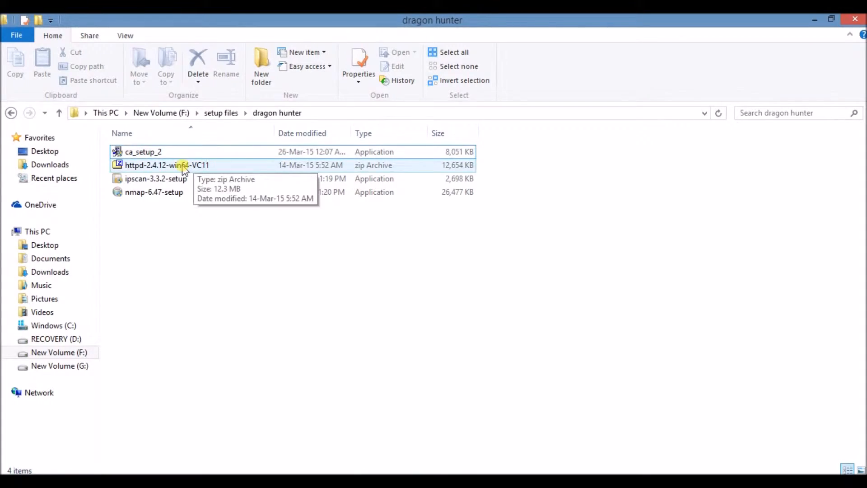
left_click(167, 164)
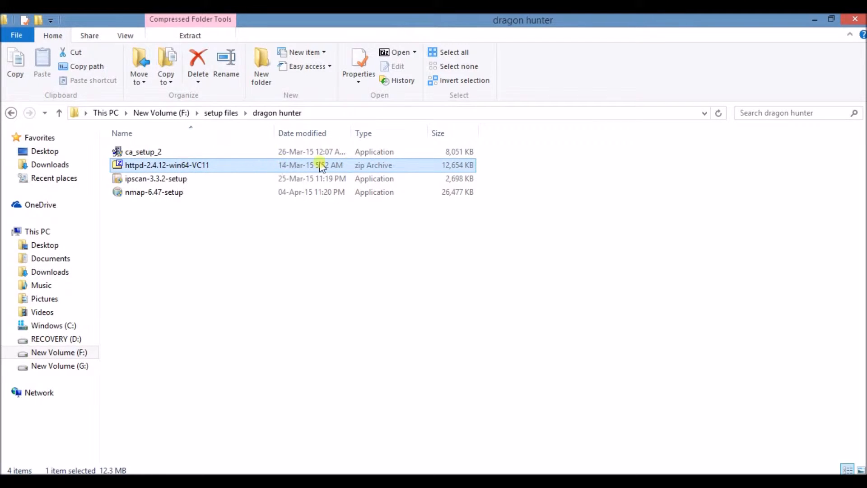
mouse_move(350, 167)
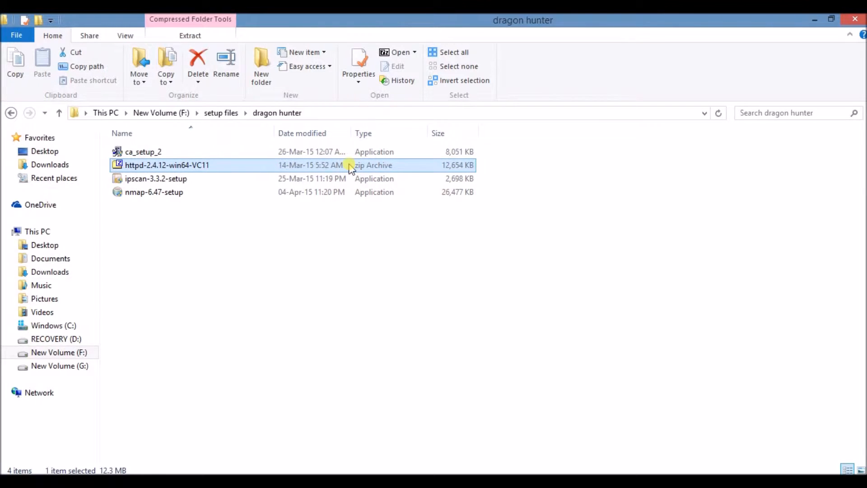
double_click(167, 165)
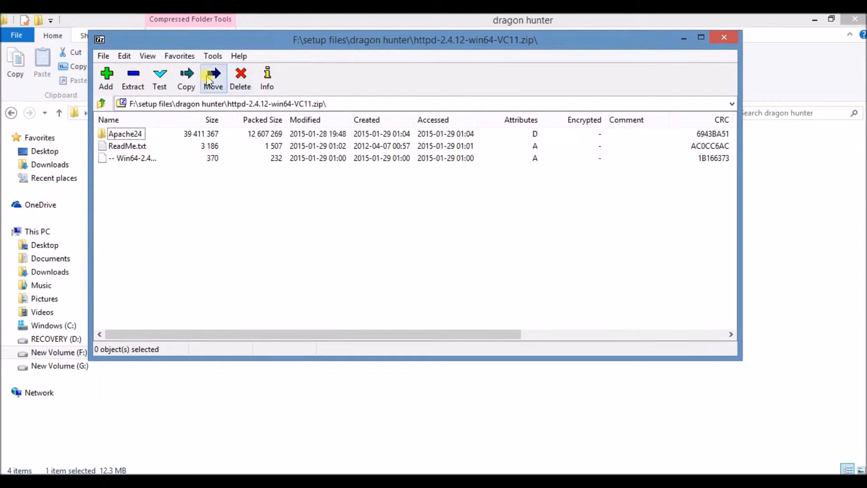
mouse_move(132, 77)
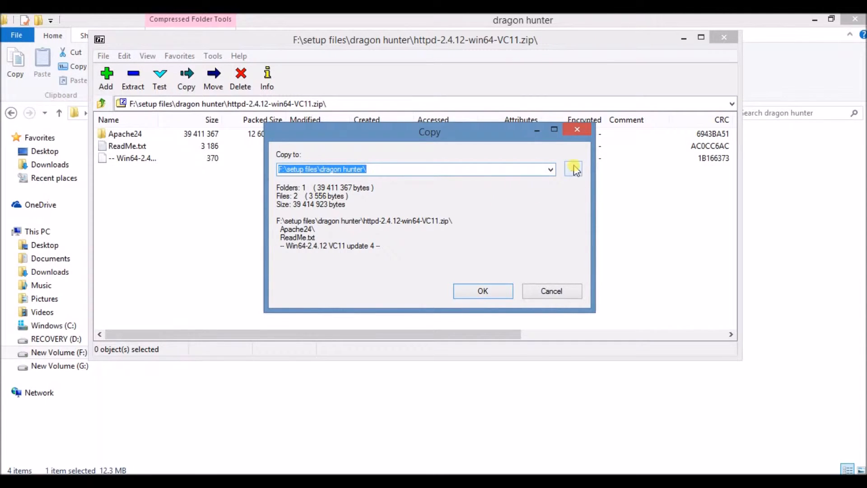
Extract the archive to Windows (C:), confirming file replacement, and close the progress window.
left_click(574, 169)
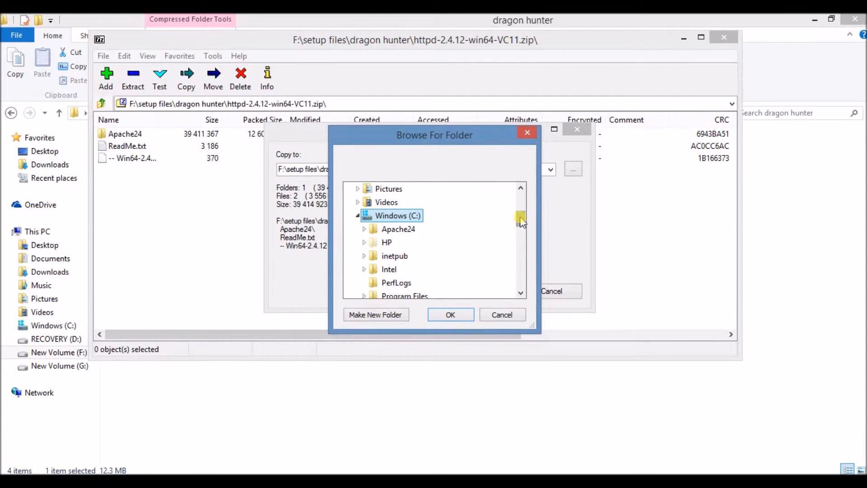
scroll("down", 3)
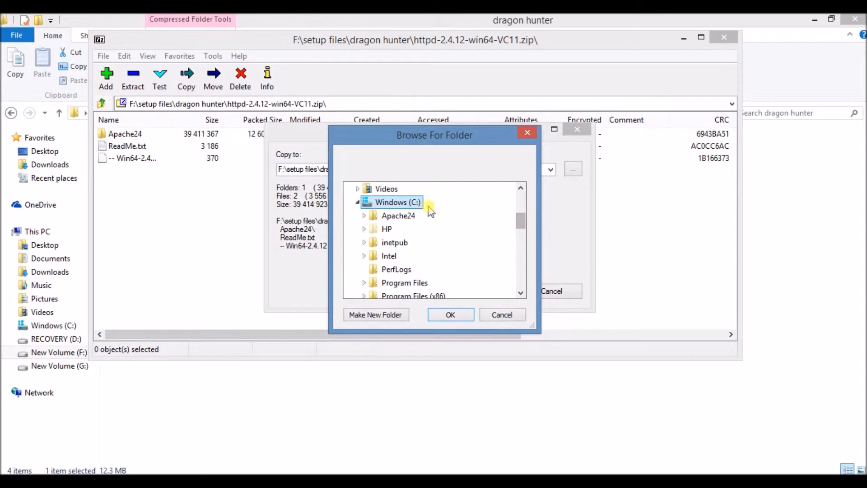
mouse_move(423, 205)
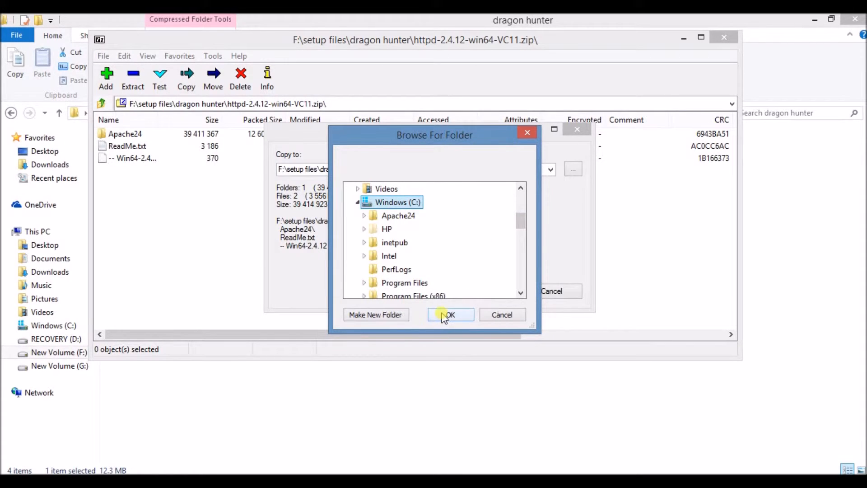
left_click(450, 314)
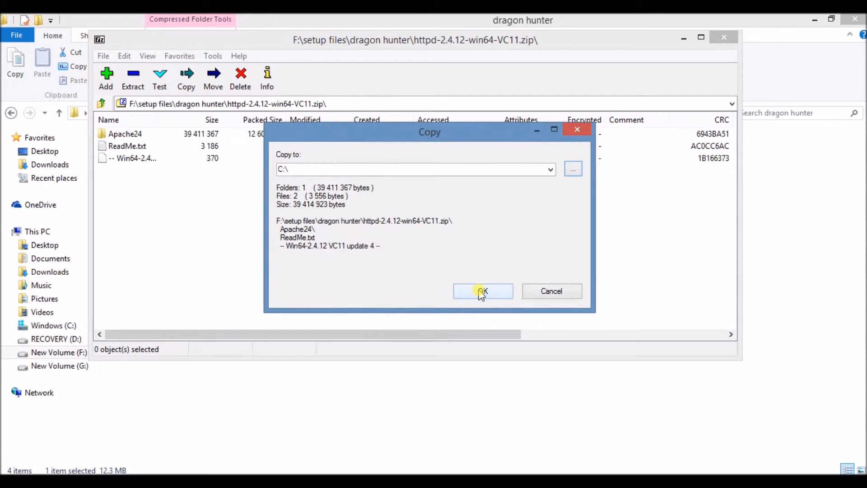
left_click(483, 291)
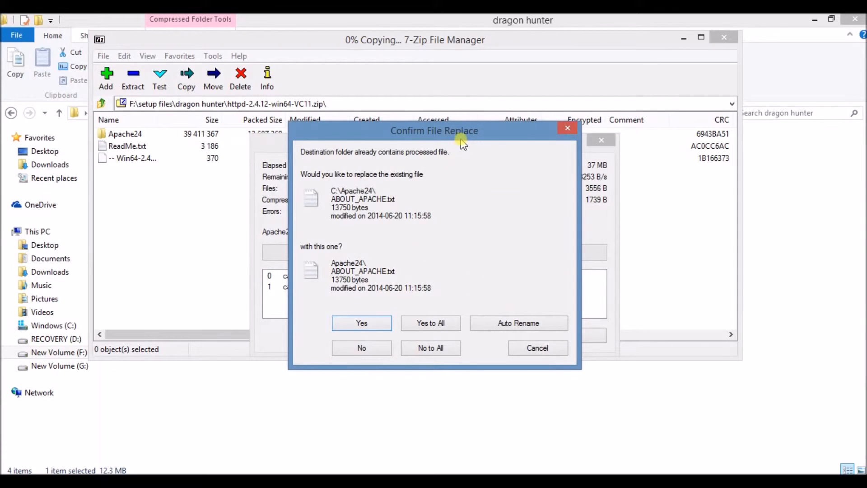
left_click(361, 324)
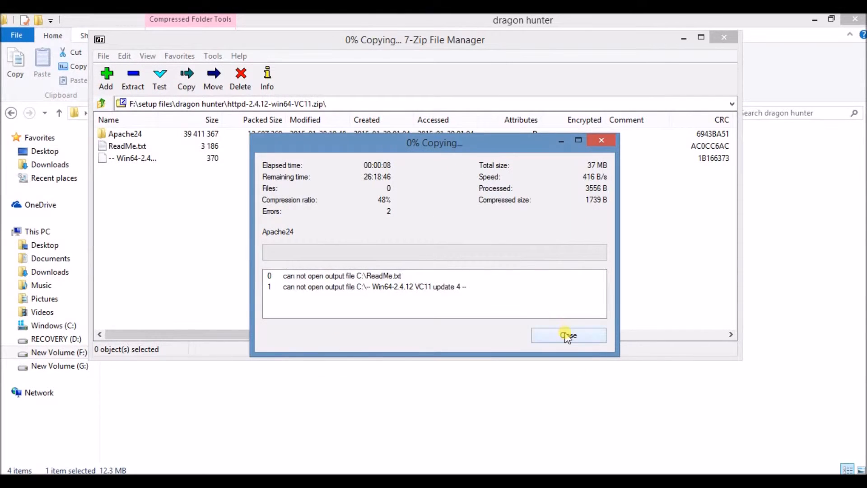
left_click(569, 335)
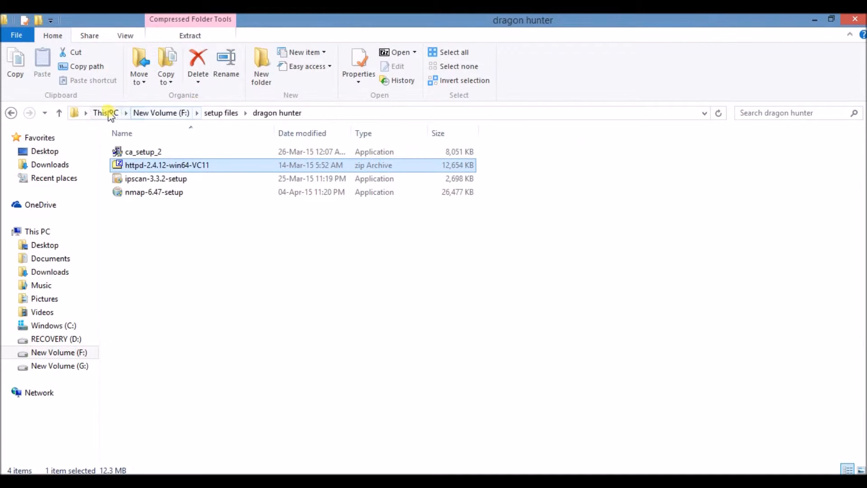
Navigate This PC > C: > Apache24 > bin and select httpd.
left_click(100, 113)
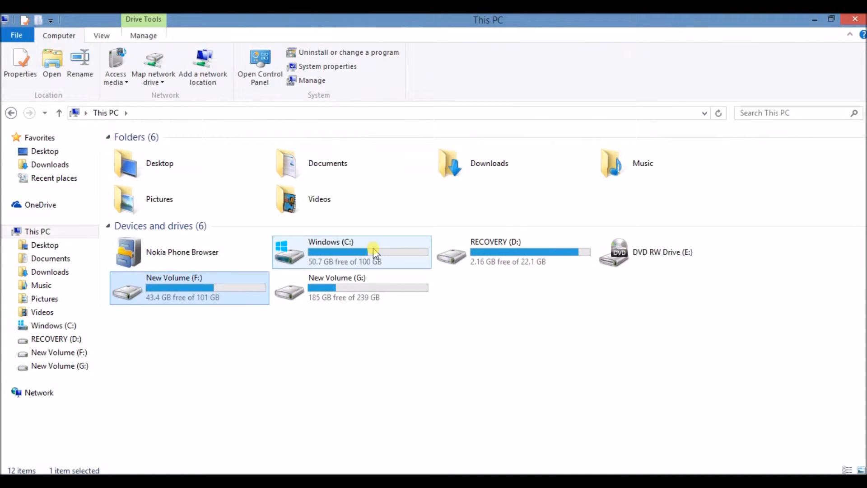
double_click(351, 252)
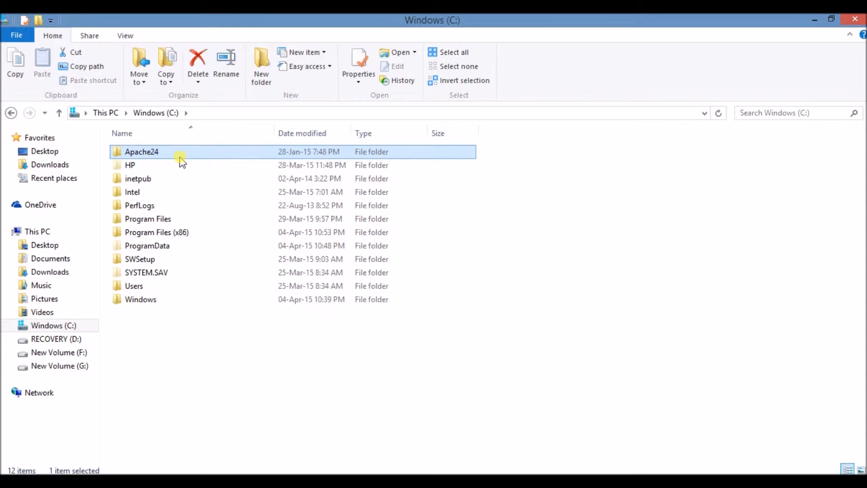
double_click(141, 152)
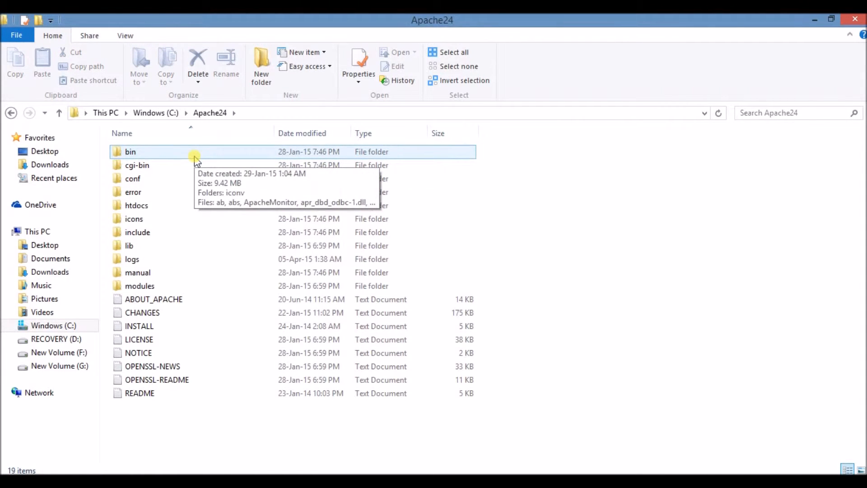
double_click(130, 152)
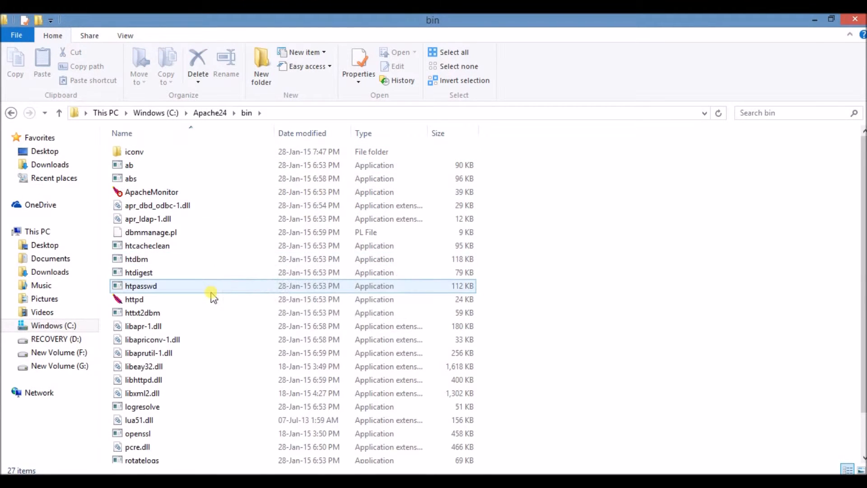
left_click(133, 299)
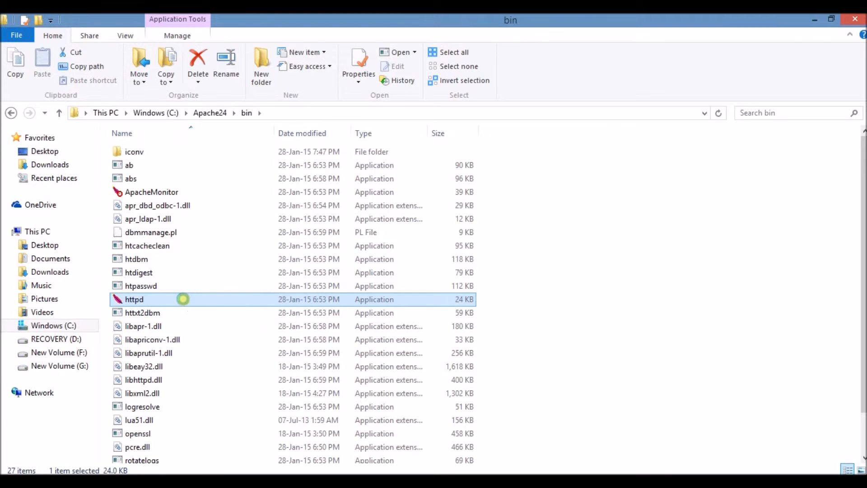
Launch httpd.exe from its context menu and bring the server console to front.
right_click(134, 299)
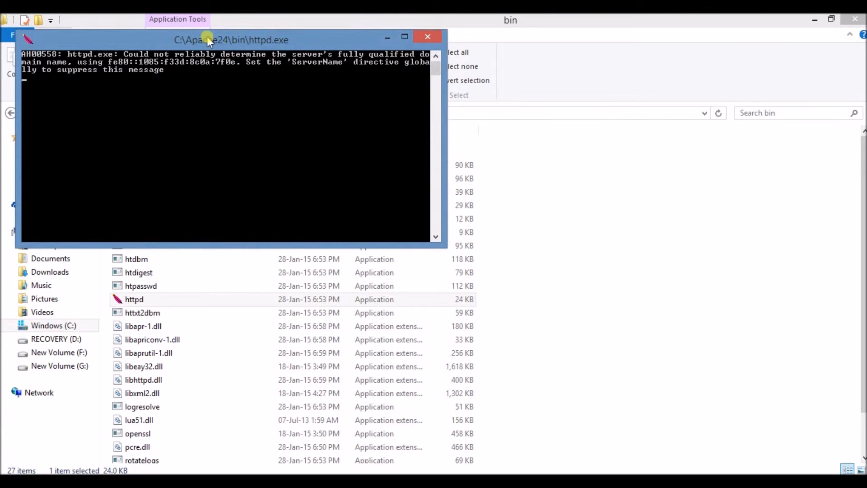
left_click(428, 36)
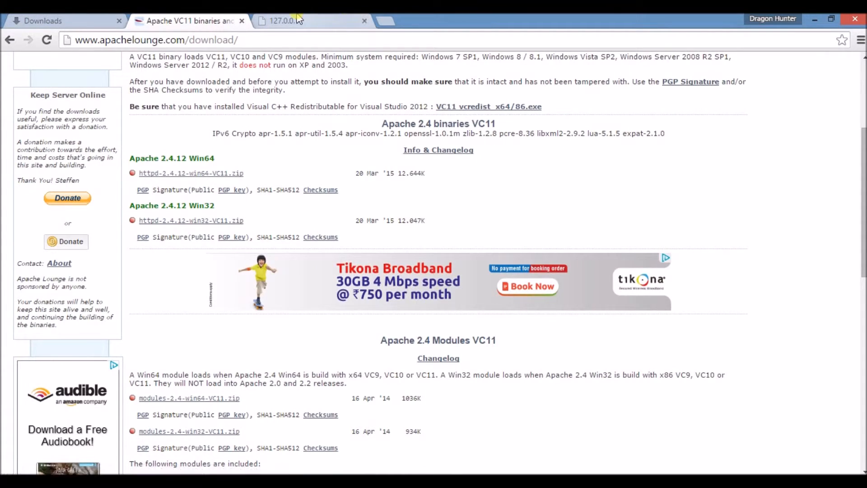
Load 127.0.0.1 in Chrome and highlight 'it' on the 'it works' page.
left_click(299, 20)
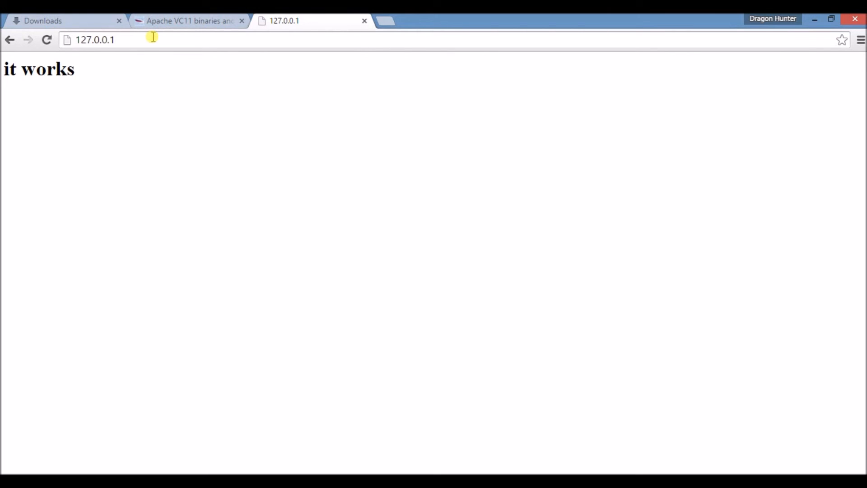
double_click(10, 69)
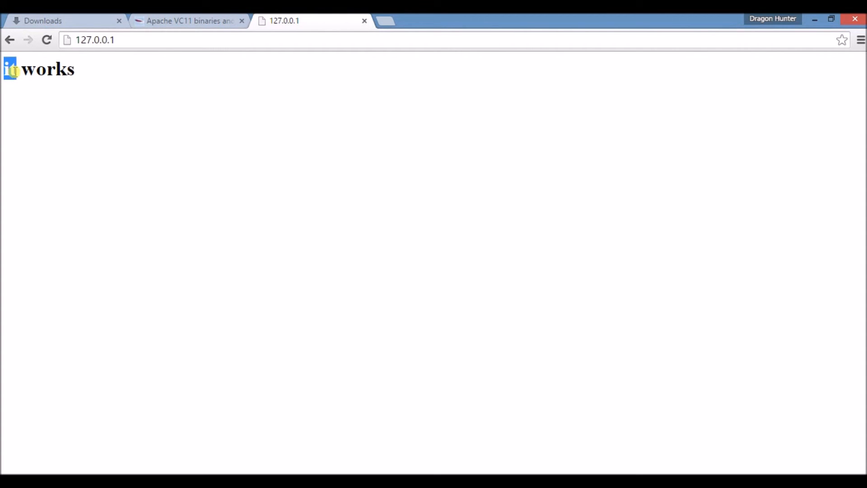